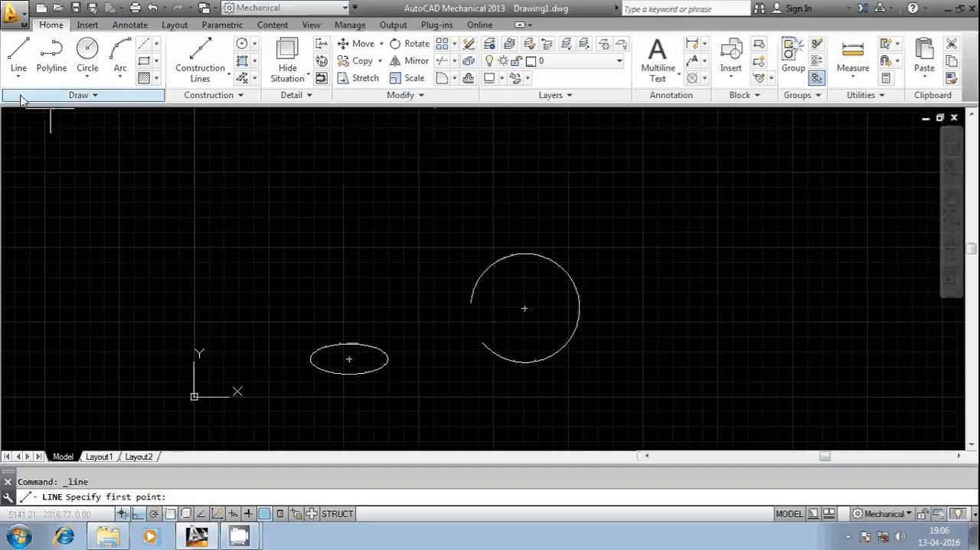
{"action": "mouse_move", "coordinate": [19, 53]}
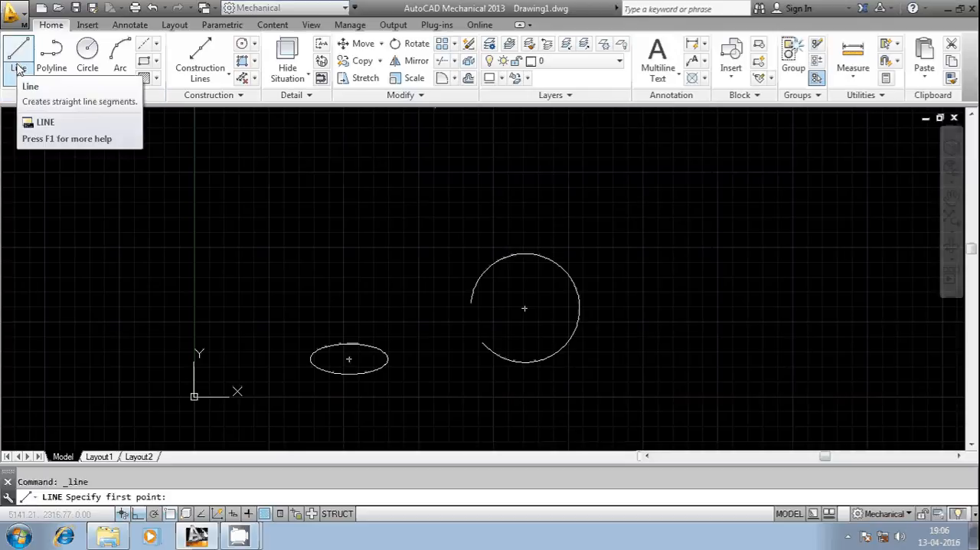
{"action": "mouse_move", "coordinate": [18, 54]}
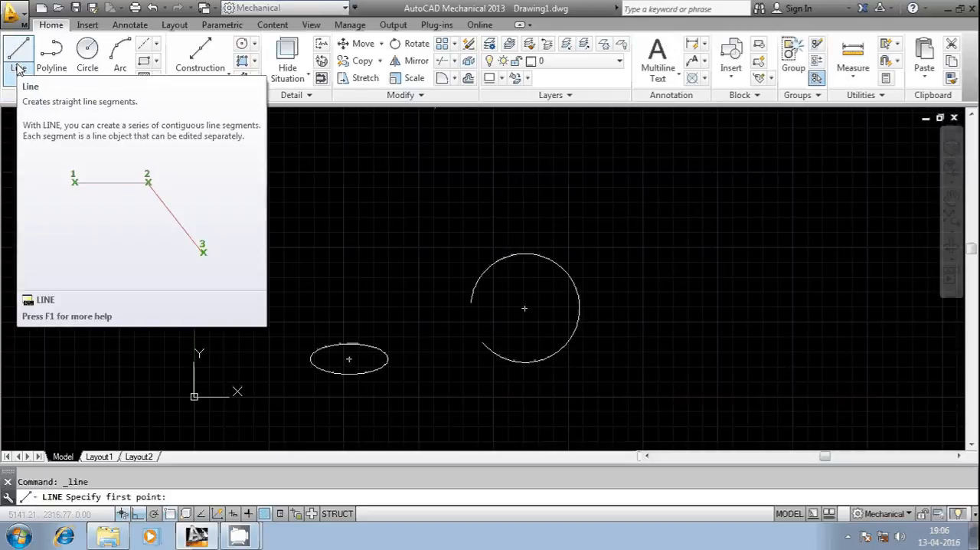
{"action": "mouse_move", "coordinate": [245, 340]}
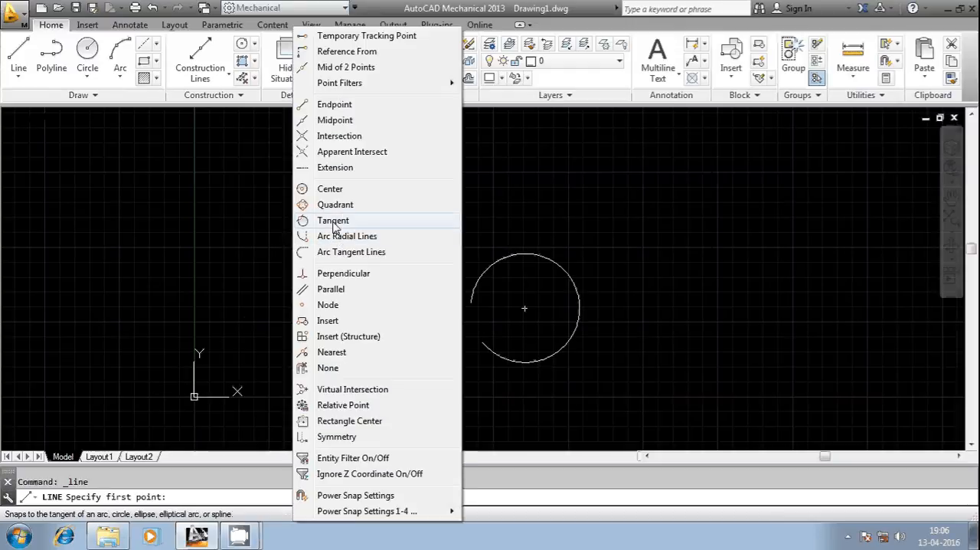
Step: Choose the Tangent snap override so the line's start rides tangent on the circle
{"action": "left_click", "coordinate": [332, 221]}
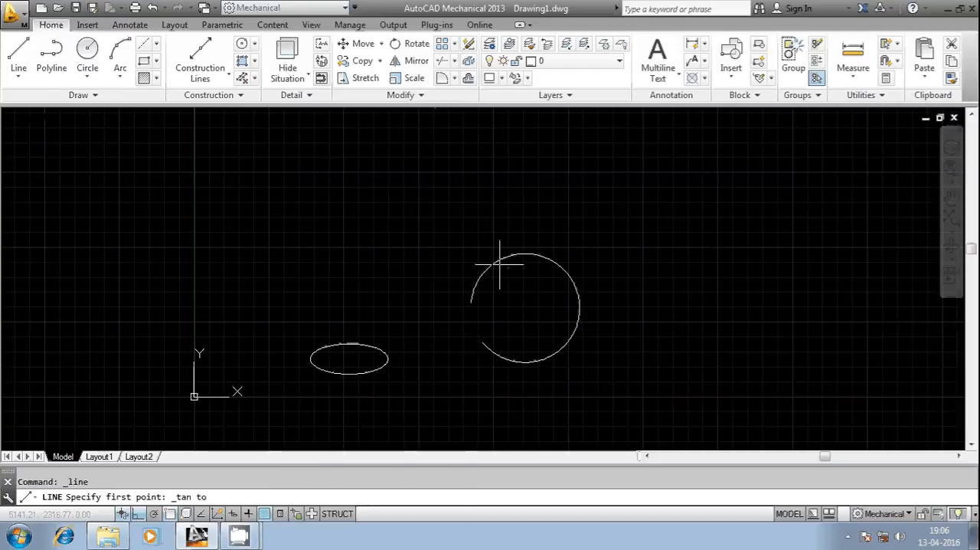
{"action": "mouse_move", "coordinate": [497, 264]}
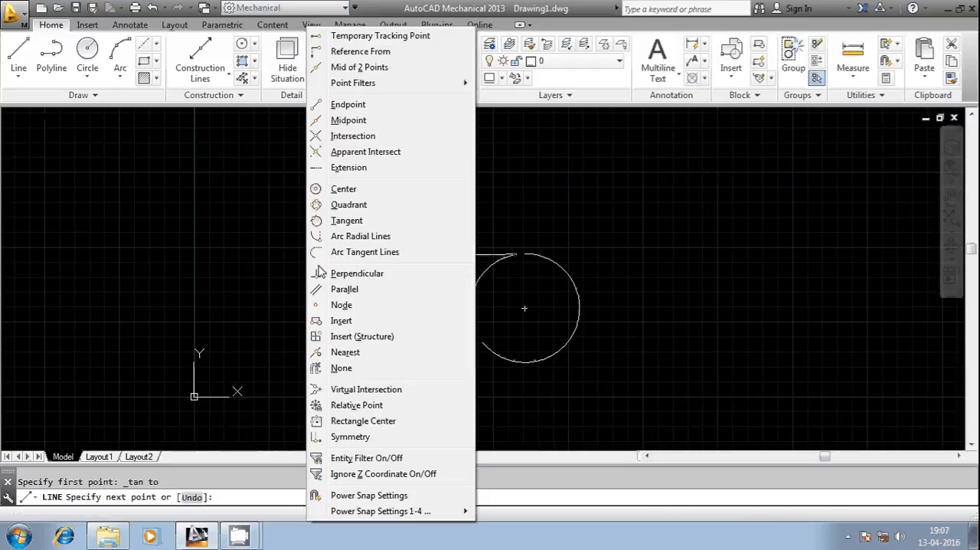
{"action": "mouse_move", "coordinate": [346, 220]}
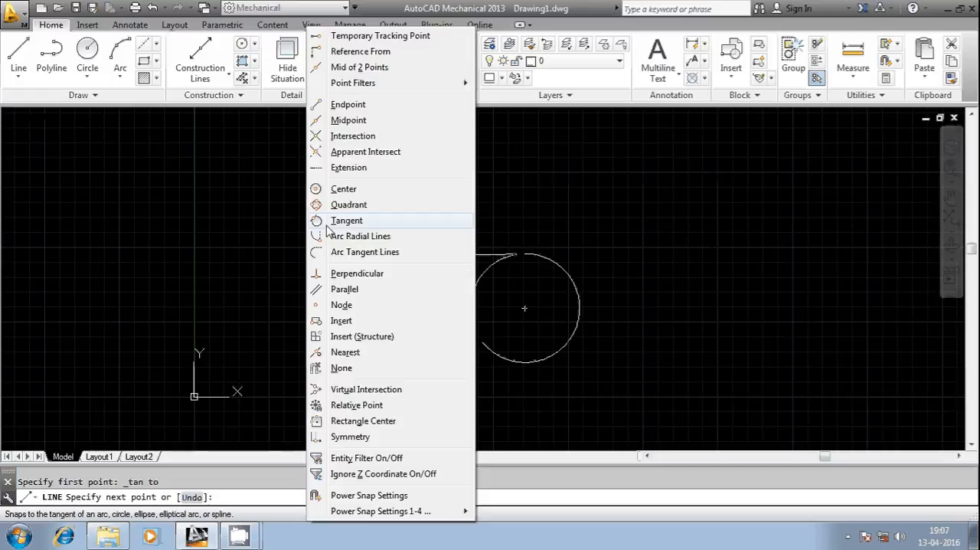
Step: Choose the Tangent snap override so the line ends tangent to the ellipse
{"action": "left_click", "coordinate": [346, 221]}
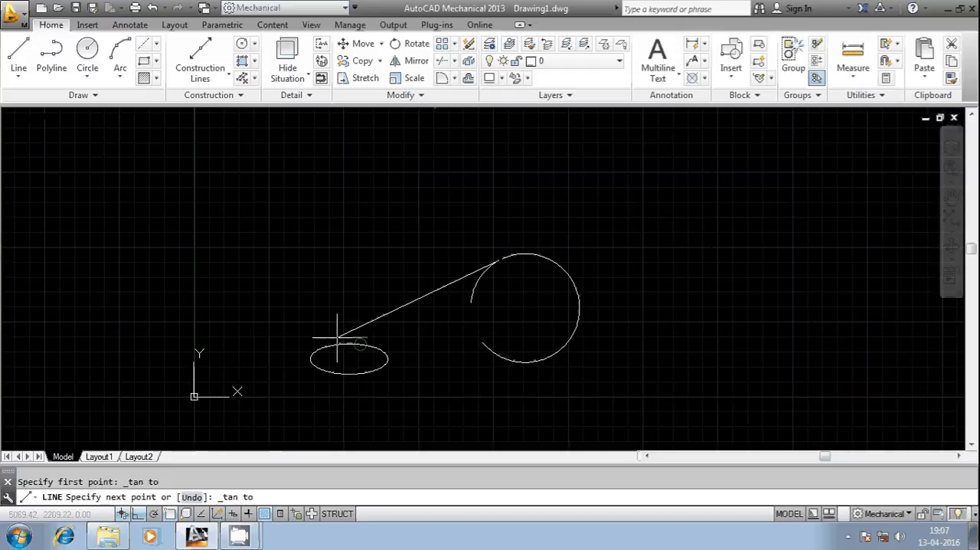
{"action": "mouse_move", "coordinate": [339, 340]}
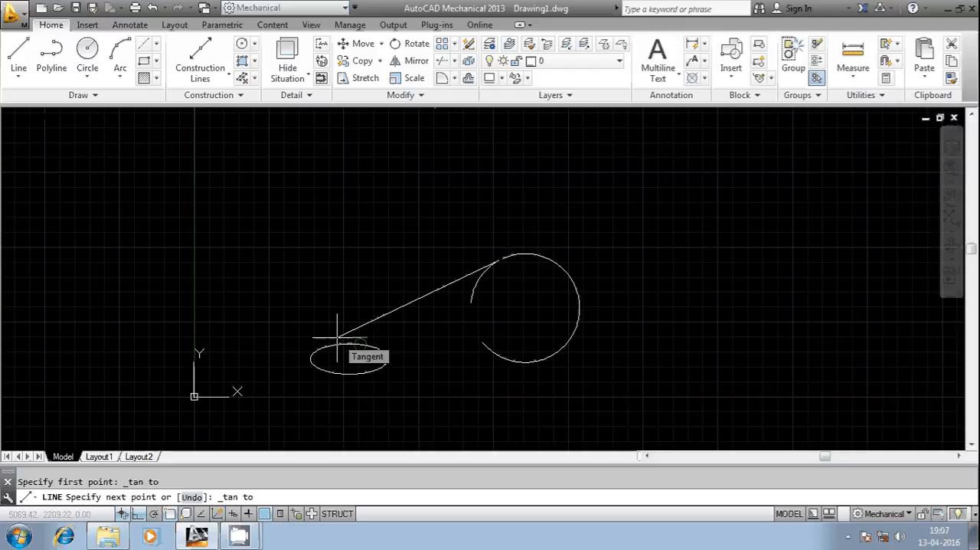